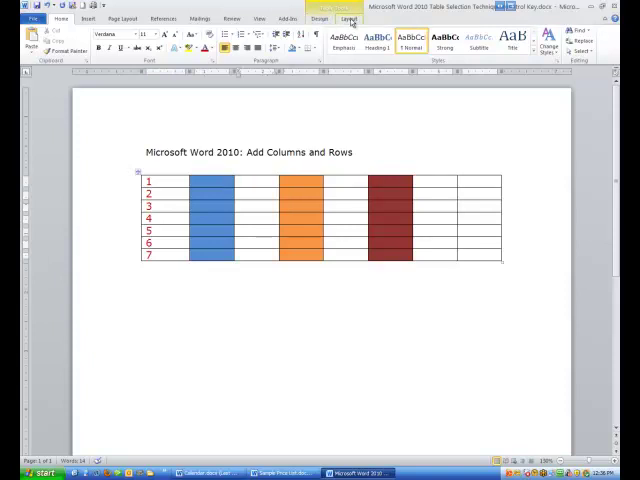
Step: Show the Table Tools Layout commands for the selected table
left_click(348, 18)
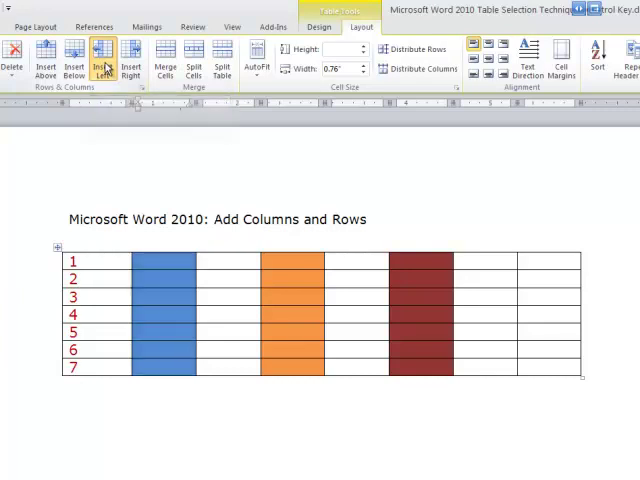
Step: Insert a new column beside the selected coloured column from the Rows & Columns group
left_click(100, 56)
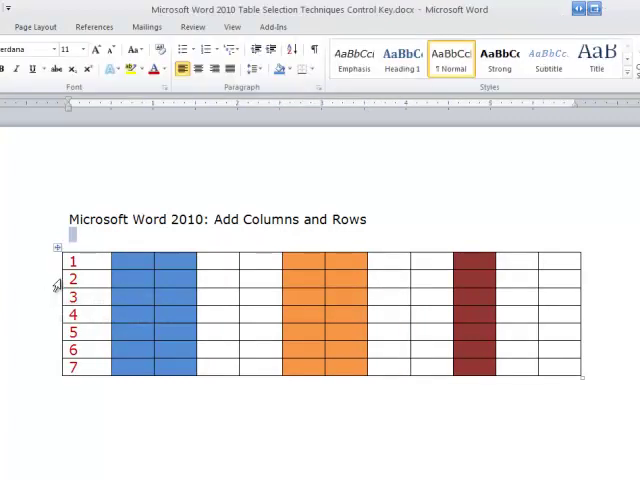
Step: Insert a blank row next to row 2, pushing the numbered rows down
left_click(58, 284)
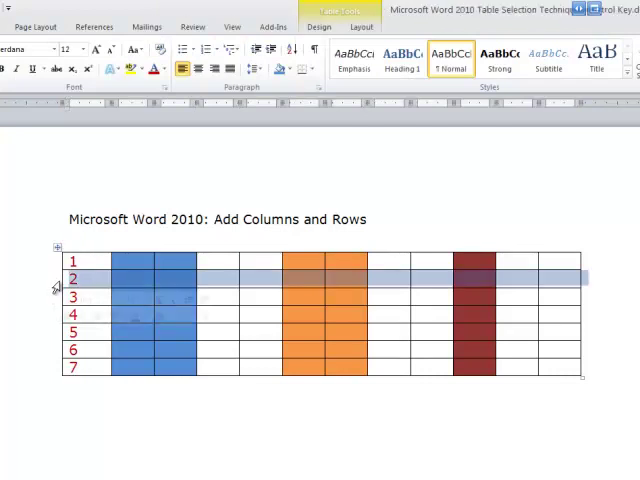
left_click(362, 26)
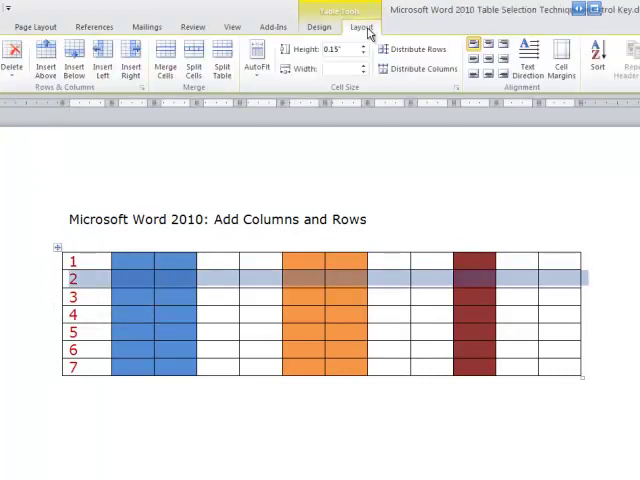
mouse_move(40, 58)
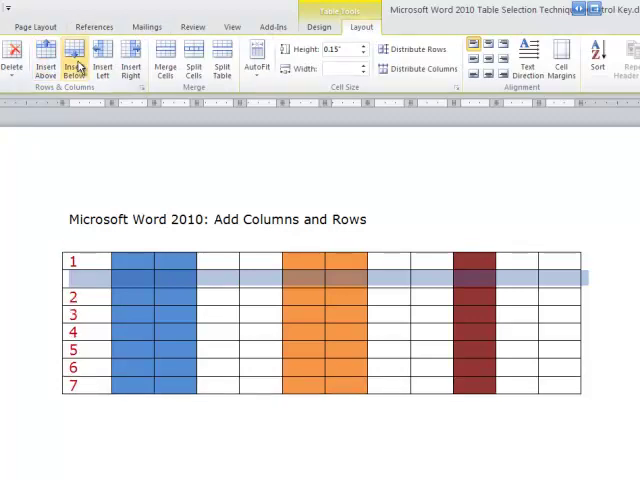
left_click(70, 56)
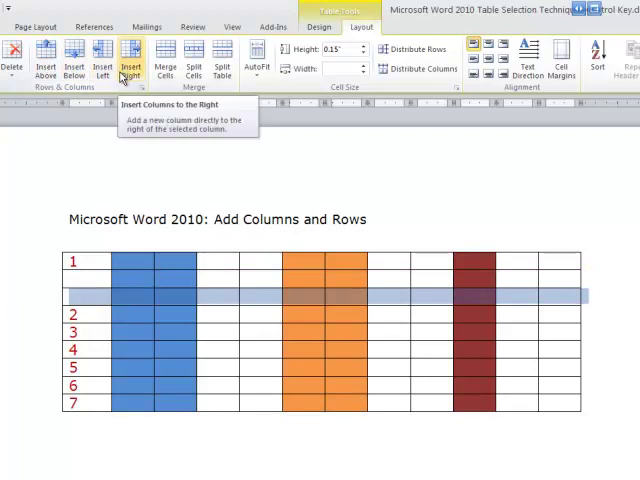
mouse_move(152, 204)
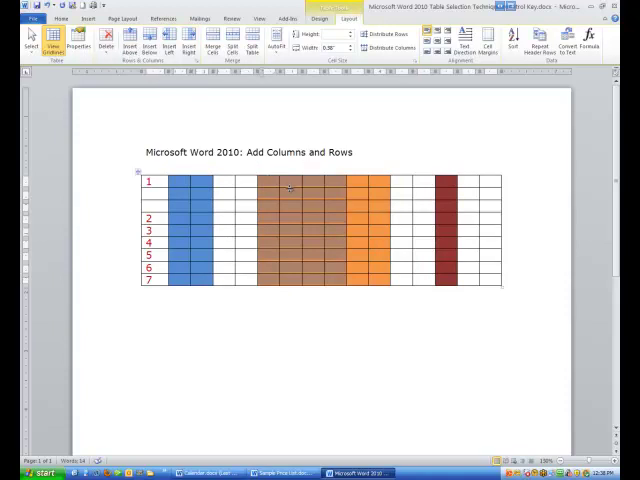
mouse_move(316, 250)
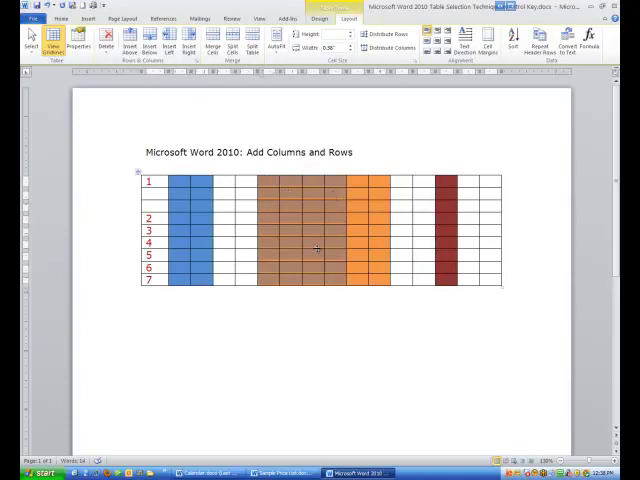